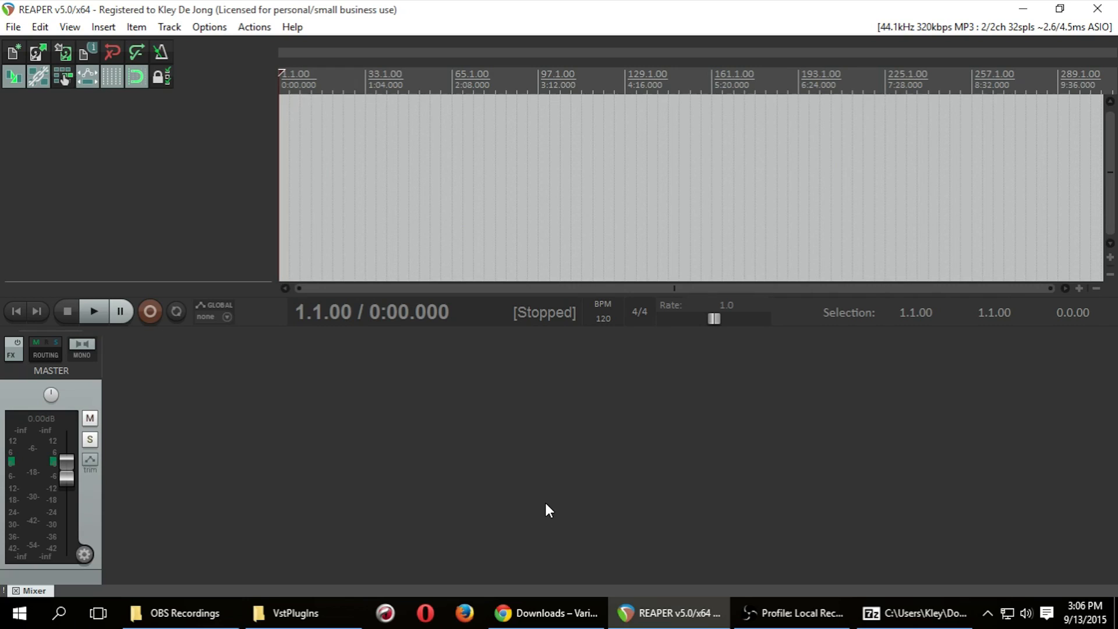
{"action": "mouse_move", "coordinate": [223, 316]}
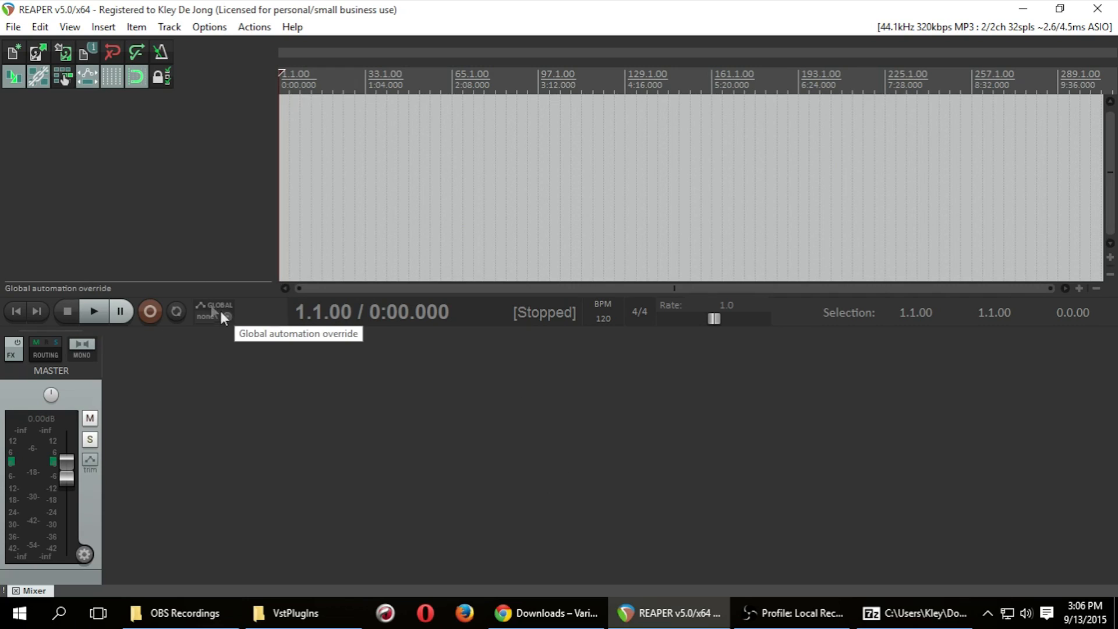
{"action": "mouse_move", "coordinate": [396, 574]}
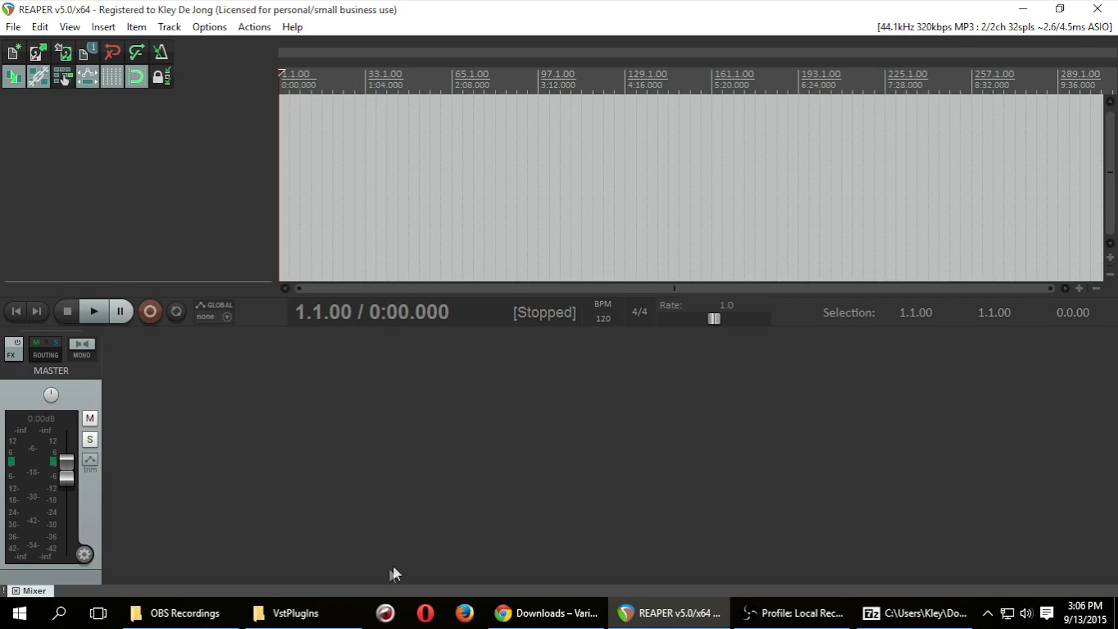
Step: Bring Chrome forward showing the Variety of Sound downloads page
{"action": "left_click", "coordinate": [545, 613]}
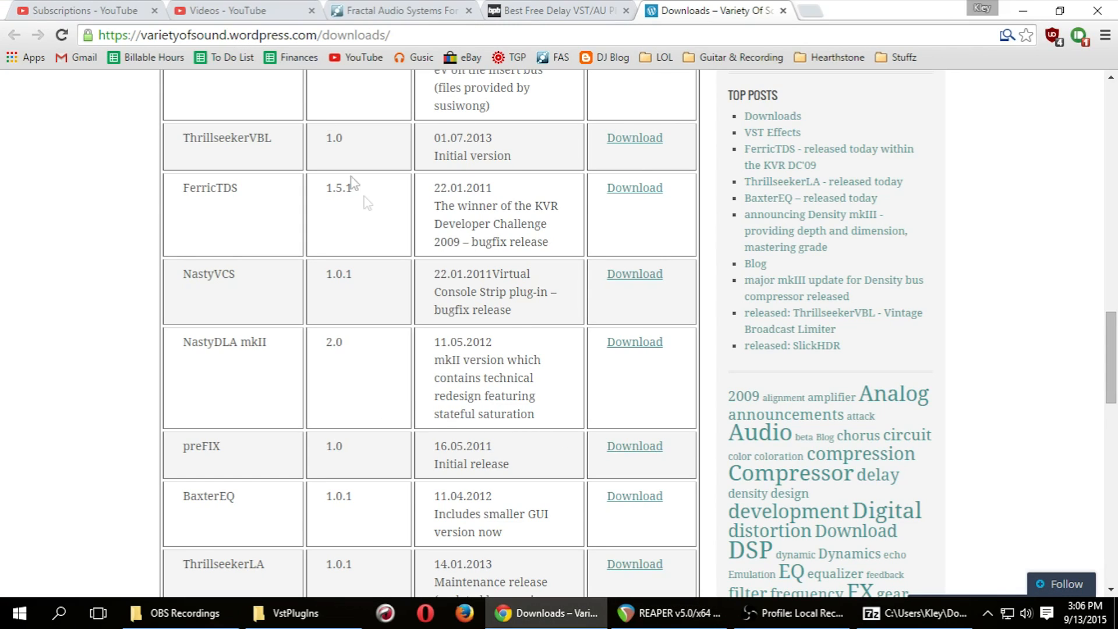
{"action": "scroll", "scroll_direction": "up", "scroll_amount": 3}
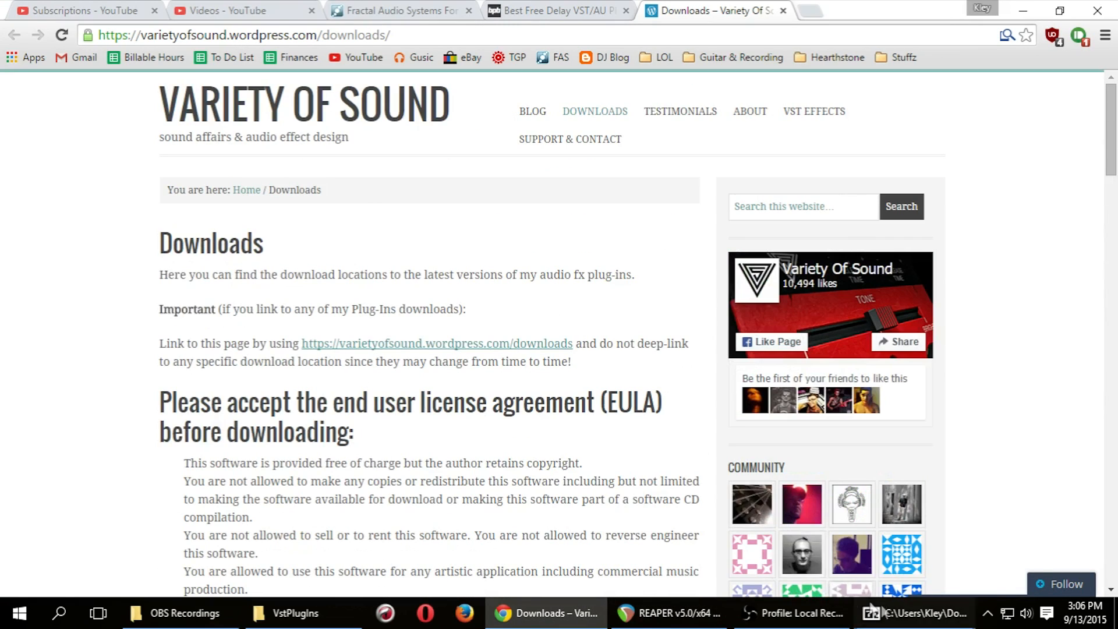
Step: Show the NastyDLAmkII archive in 7-Zip and the VstPlugins folder beside it
{"action": "left_click", "coordinate": [915, 612]}
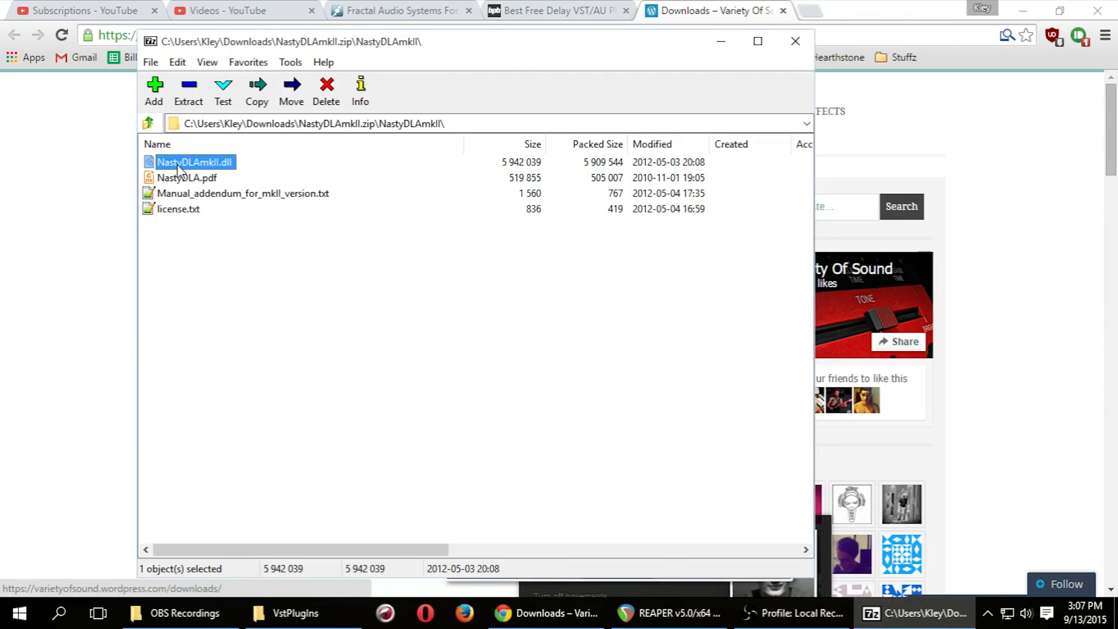
{"action": "mouse_move", "coordinate": [202, 173]}
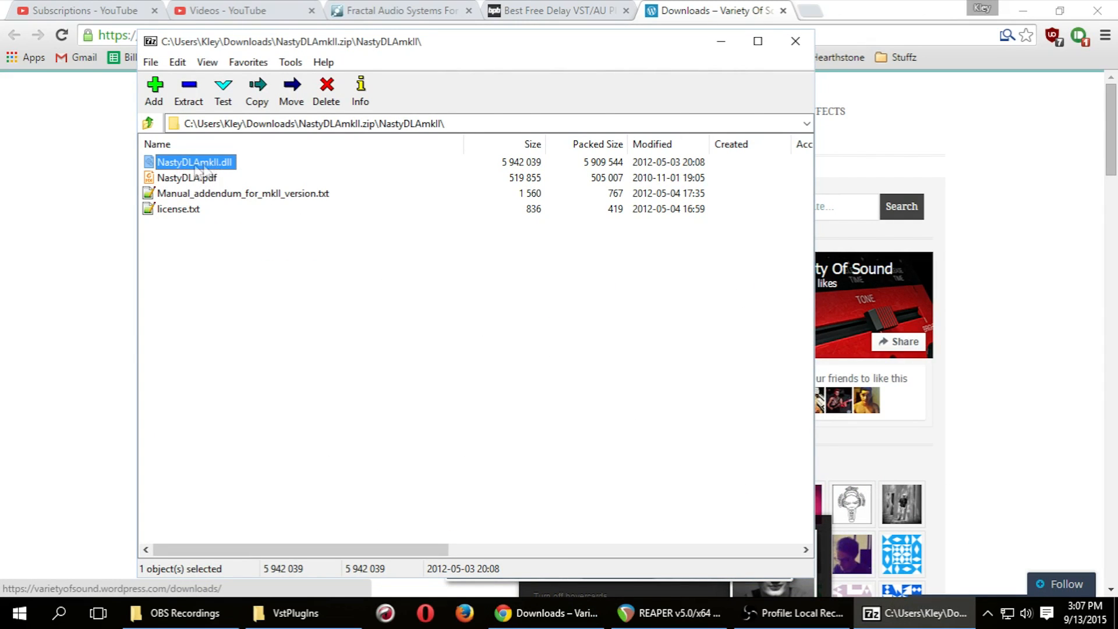
{"action": "mouse_move", "coordinate": [103, 448]}
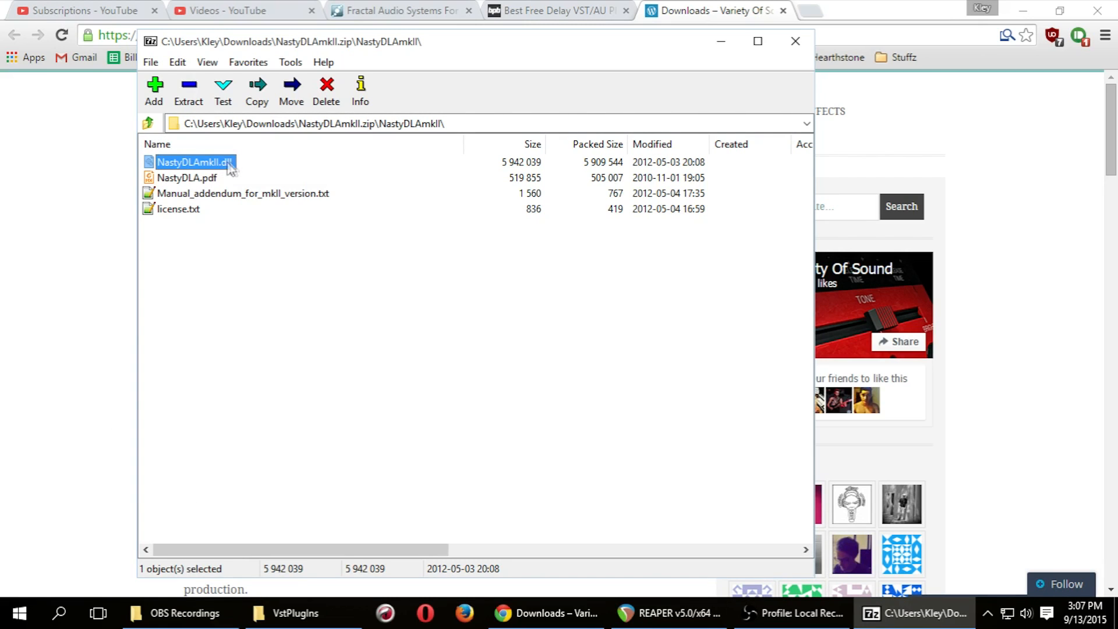
{"action": "mouse_move", "coordinate": [207, 170]}
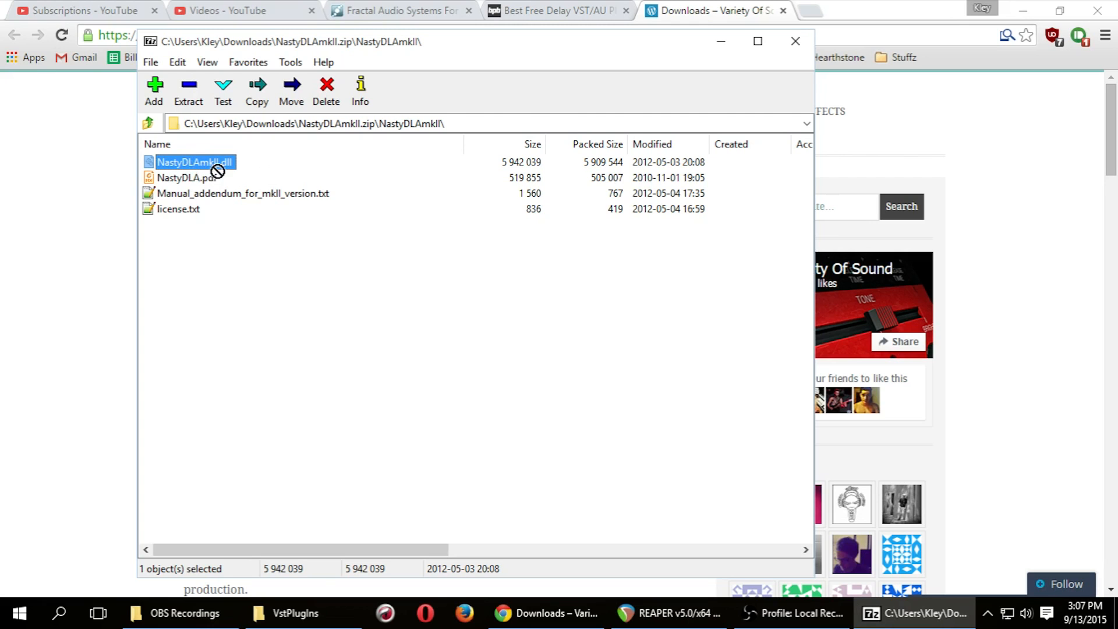
{"action": "left_click", "coordinate": [294, 613]}
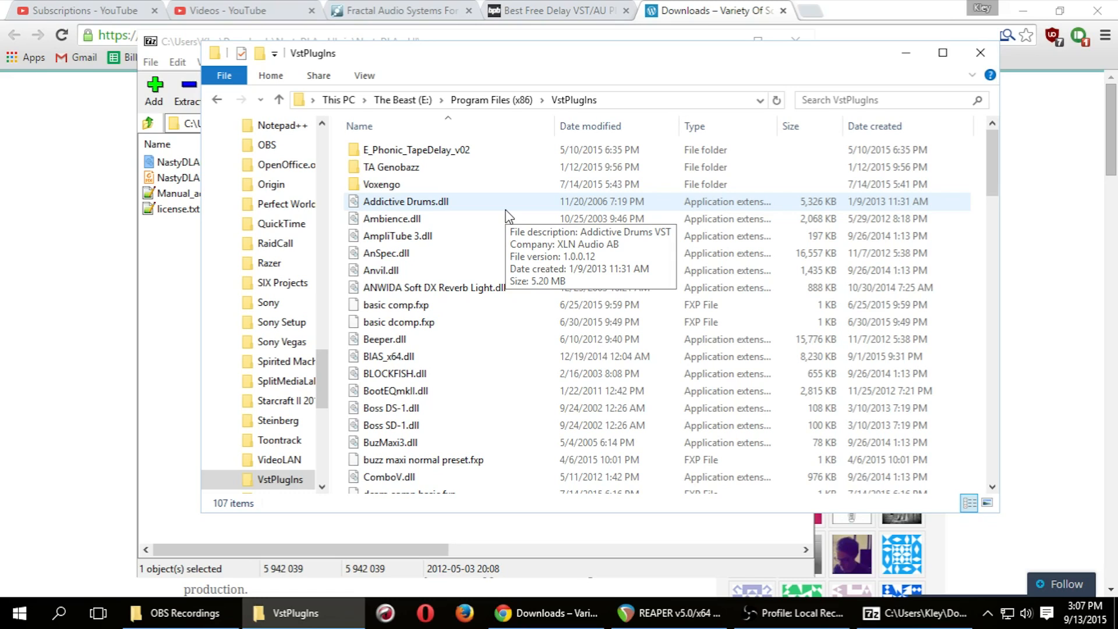
{"action": "mouse_move", "coordinate": [165, 215]}
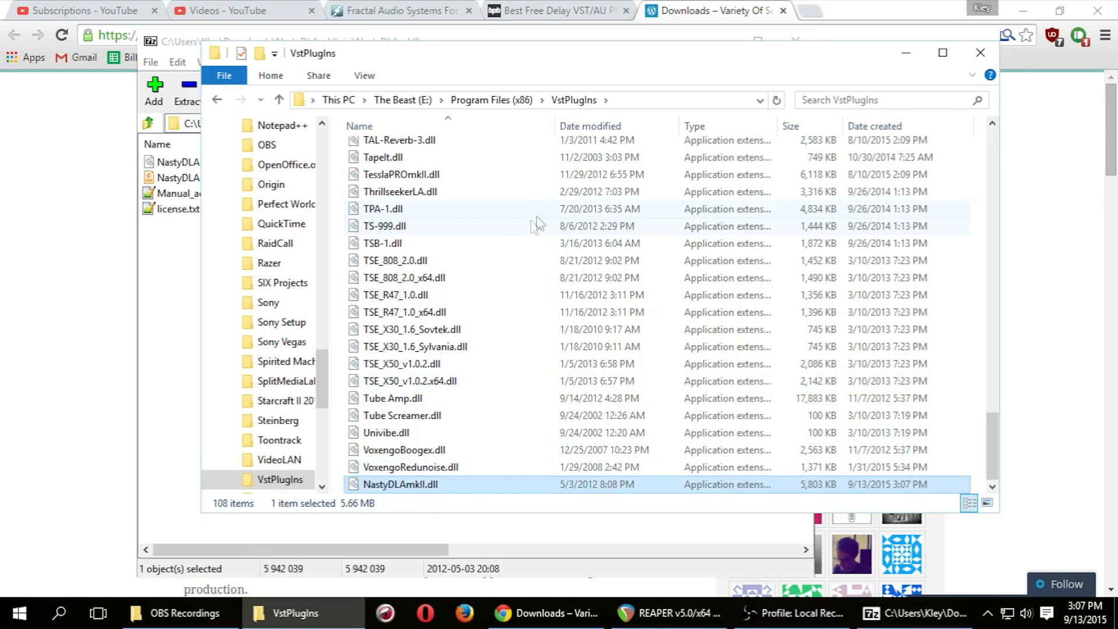
{"action": "mouse_move", "coordinate": [517, 234]}
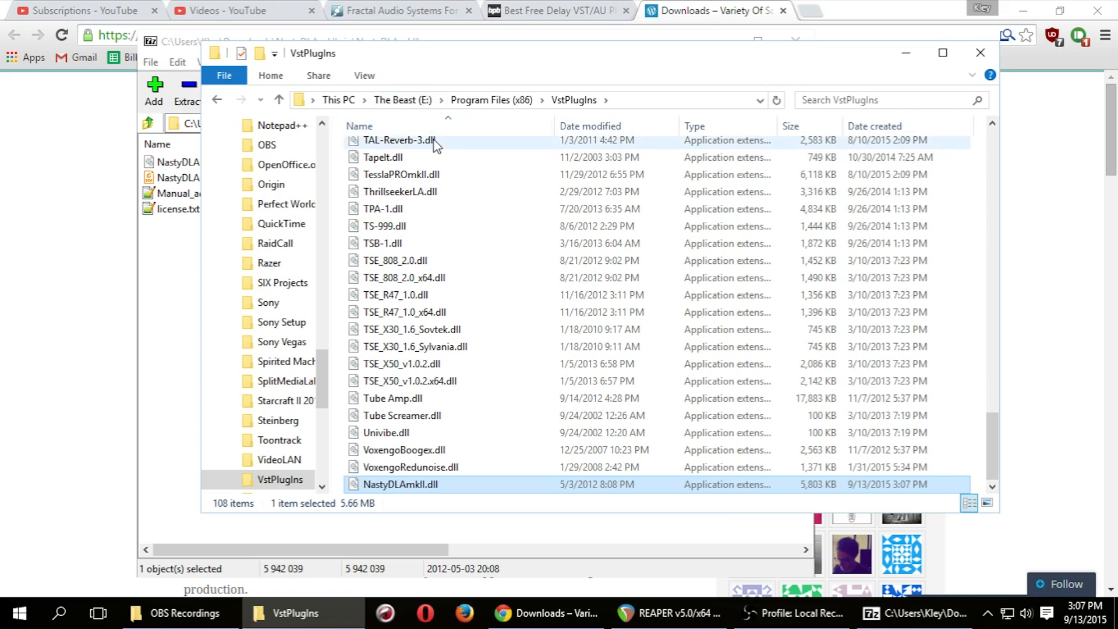
{"action": "mouse_move", "coordinate": [574, 100]}
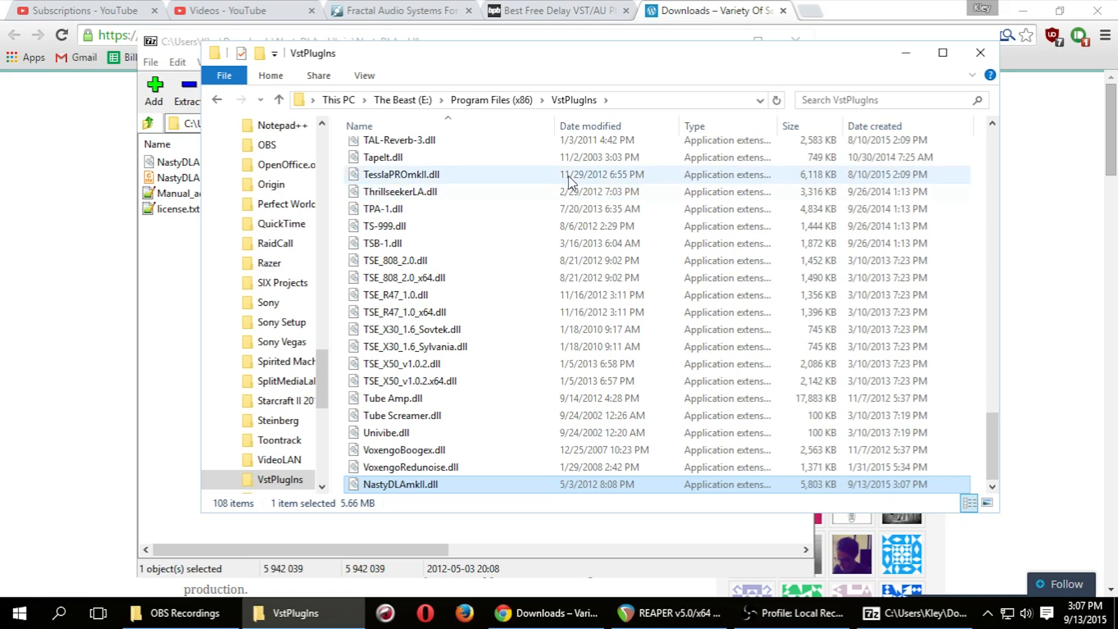
{"action": "mouse_move", "coordinate": [411, 467]}
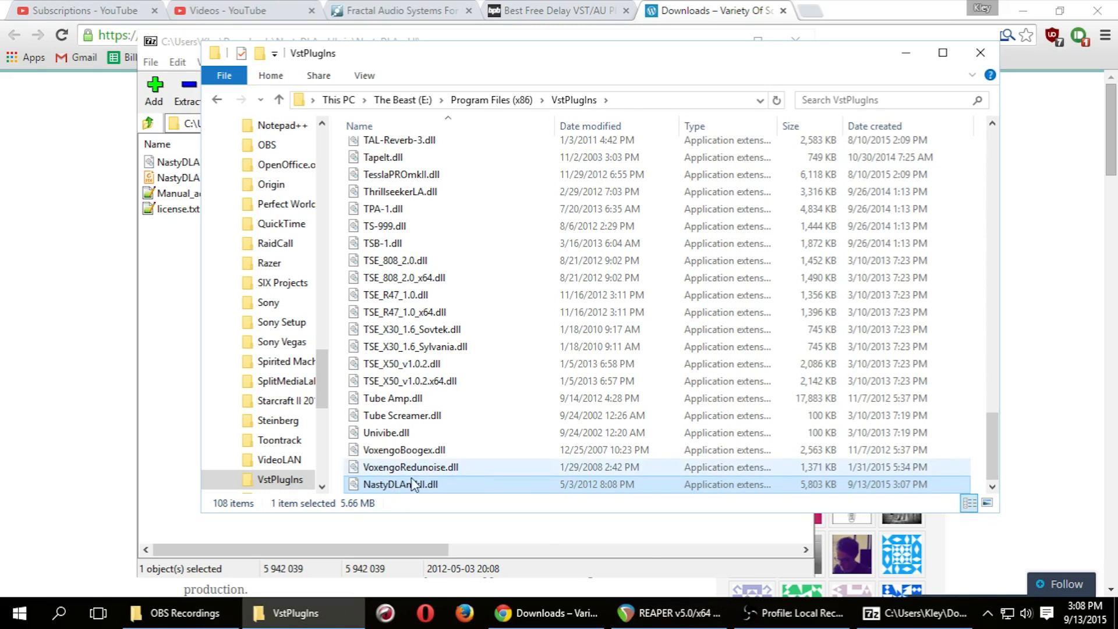
Step: Return to the empty REAPER project after placing NastyDLAmkII.dll in VstPlugins
{"action": "left_click", "coordinate": [666, 613]}
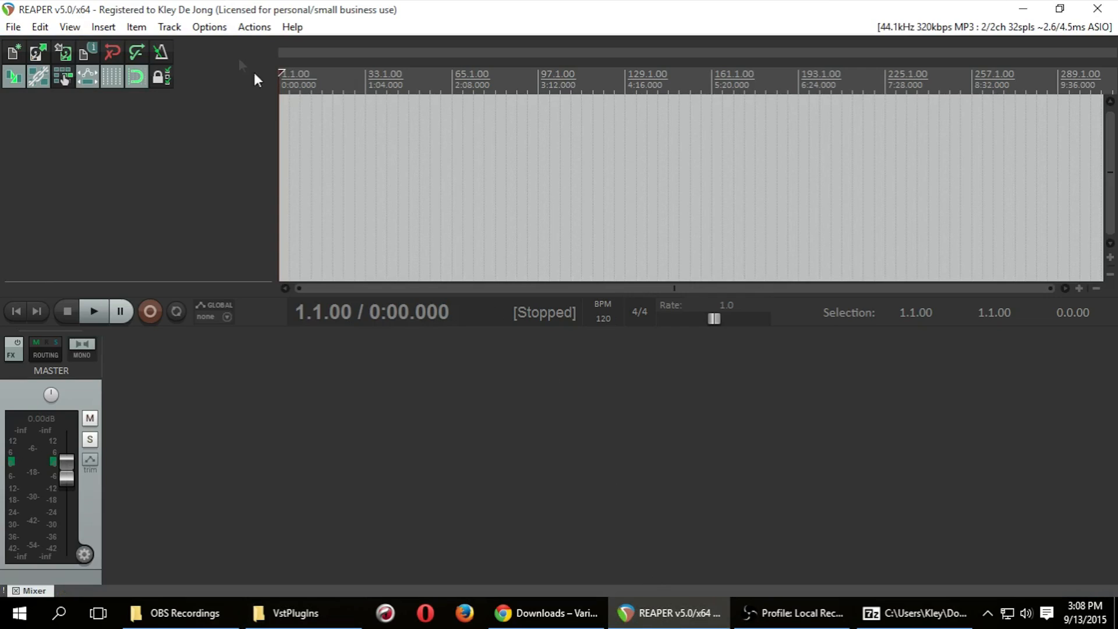
Step: Reach the VST plug-in path settings in REAPER Preferences and start adding a folder
{"action": "left_click", "coordinate": [209, 27]}
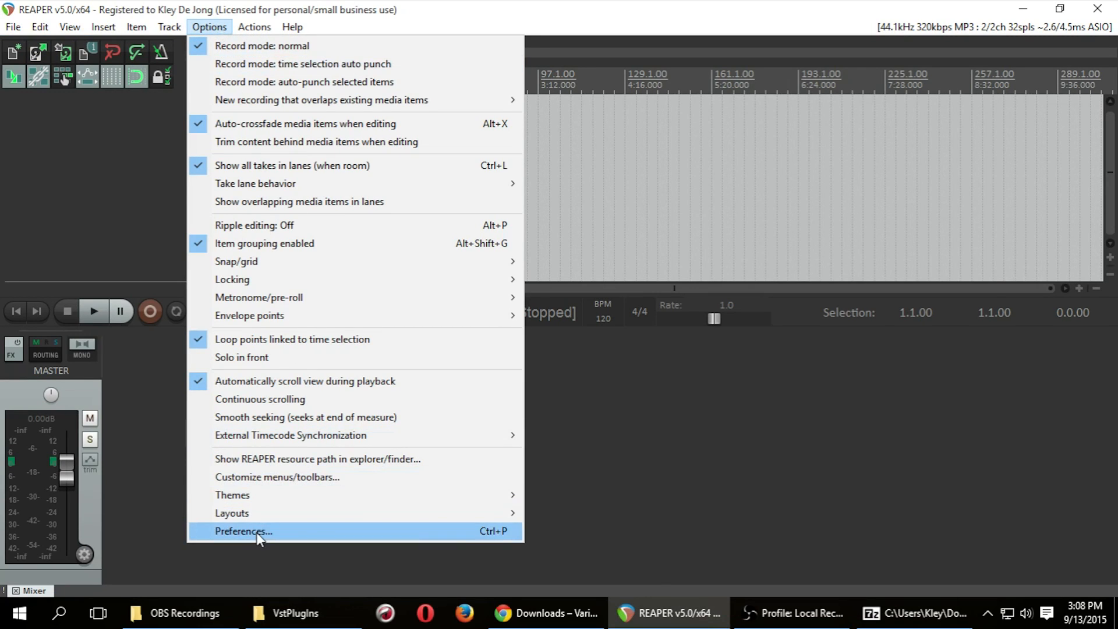
{"action": "left_click", "coordinate": [244, 531]}
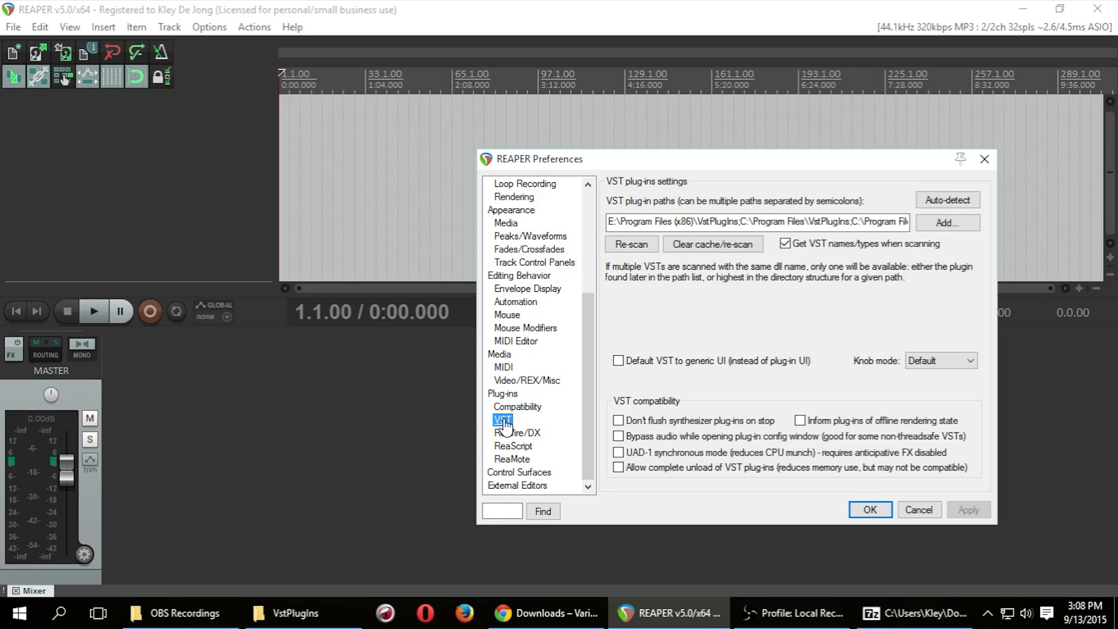
{"action": "mouse_move", "coordinate": [609, 227]}
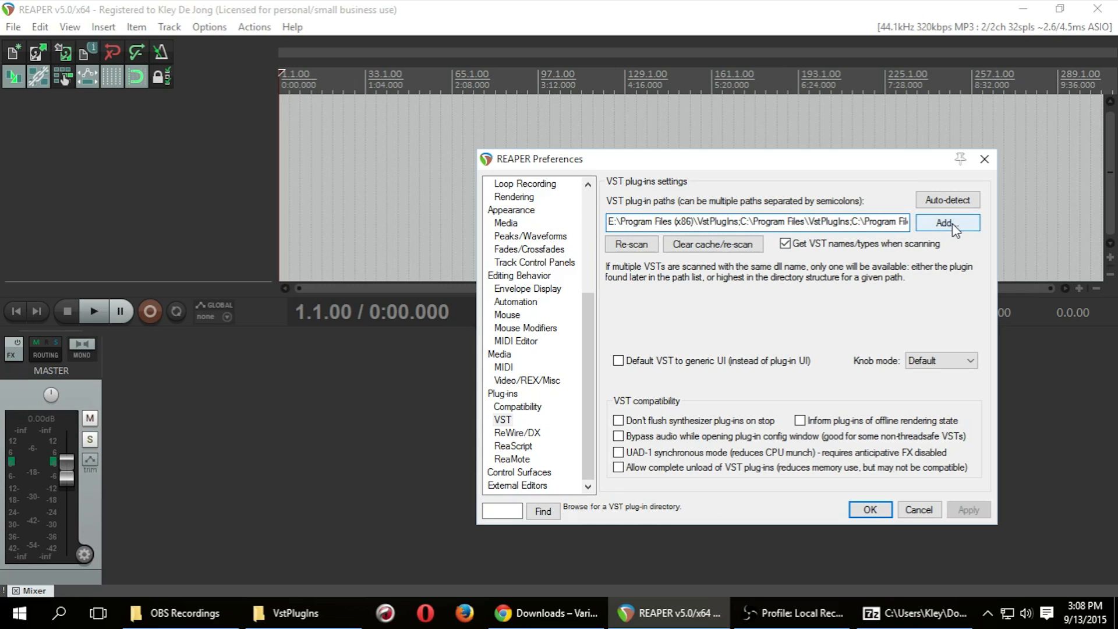
{"action": "left_click", "coordinate": [948, 222]}
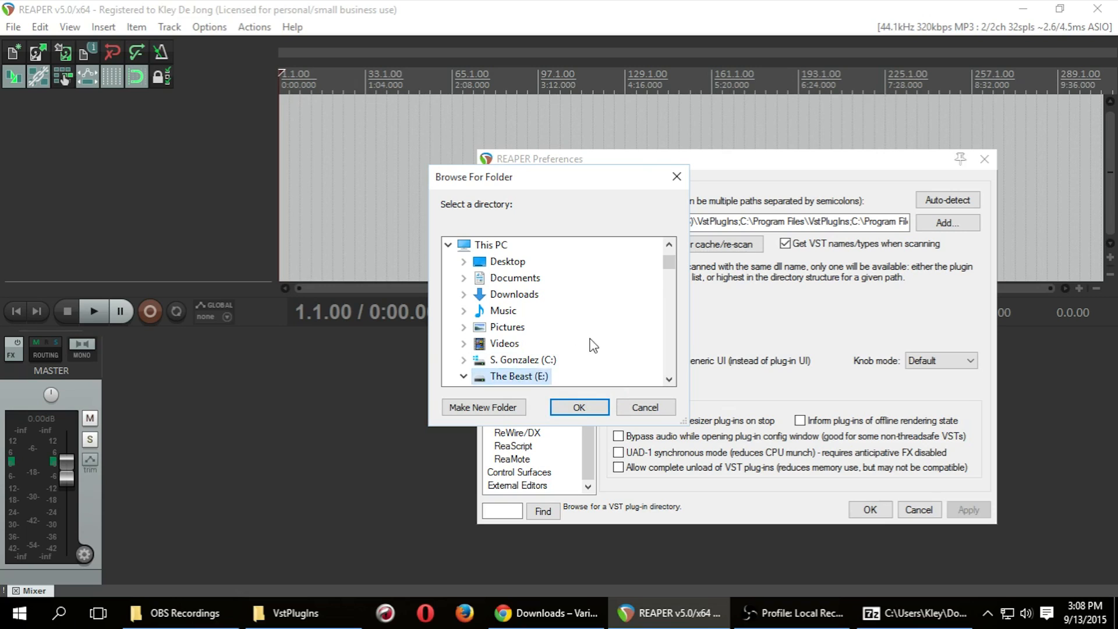
Step: Add E:\Program Files (x86)\VstPlugins as a VST scan path
{"action": "left_click", "coordinate": [478, 326]}
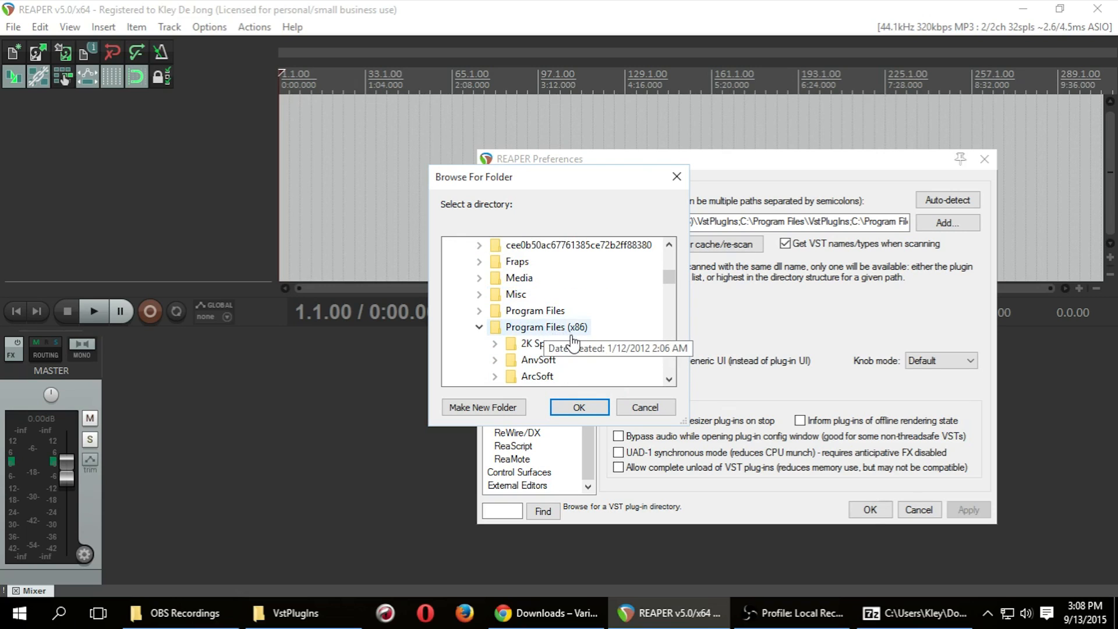
{"action": "scroll", "scroll_direction": "down", "scroll_amount": 3}
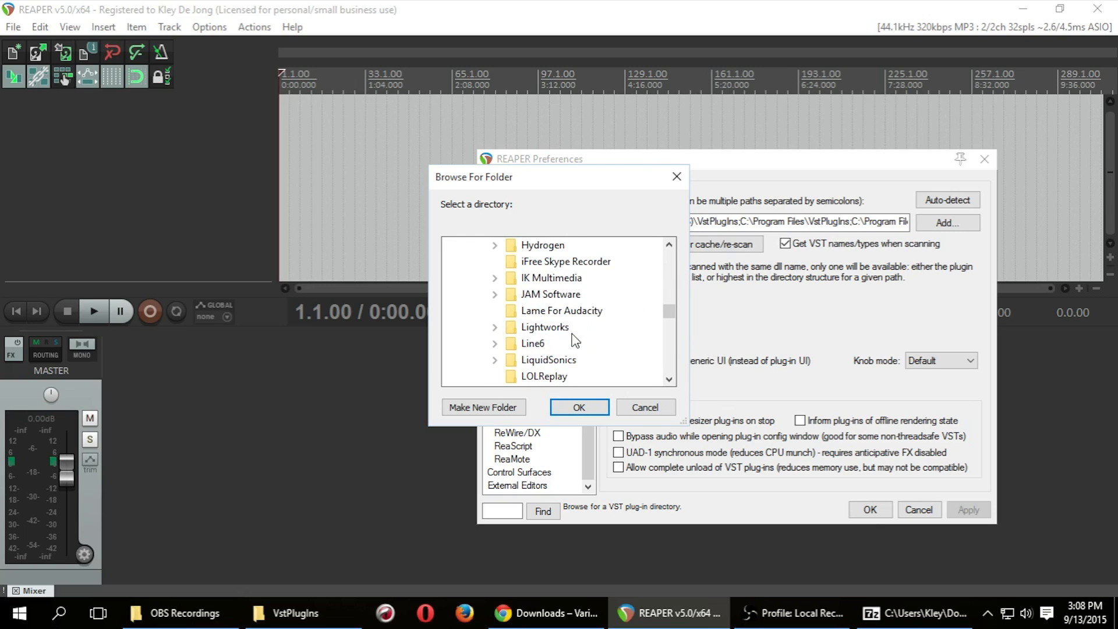
{"action": "scroll", "scroll_direction": "down", "scroll_amount": 3}
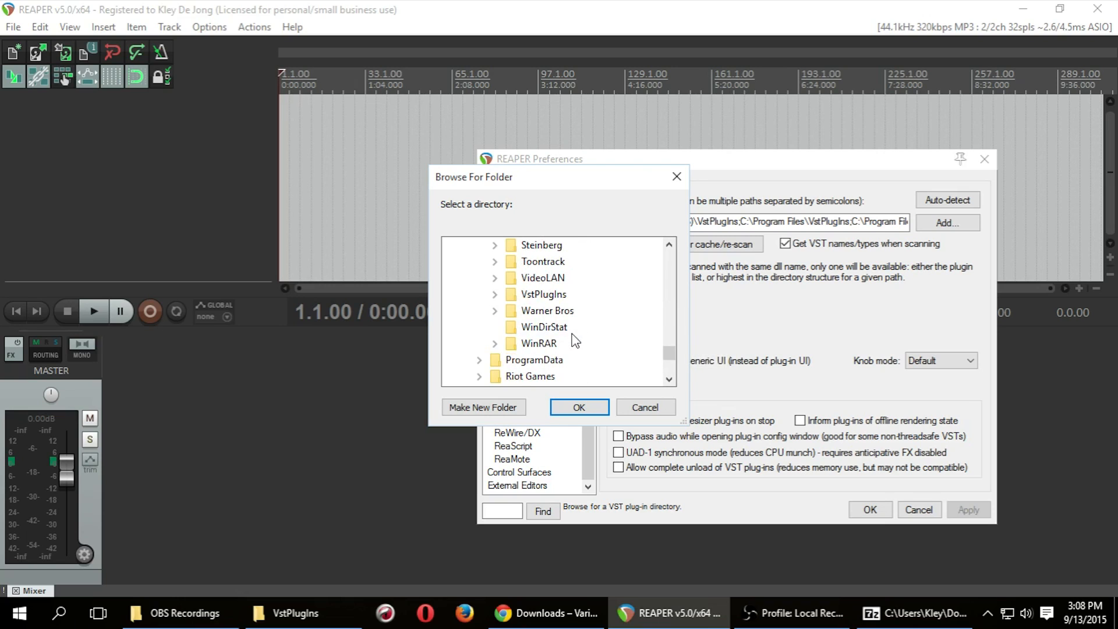
{"action": "left_click", "coordinate": [495, 326]}
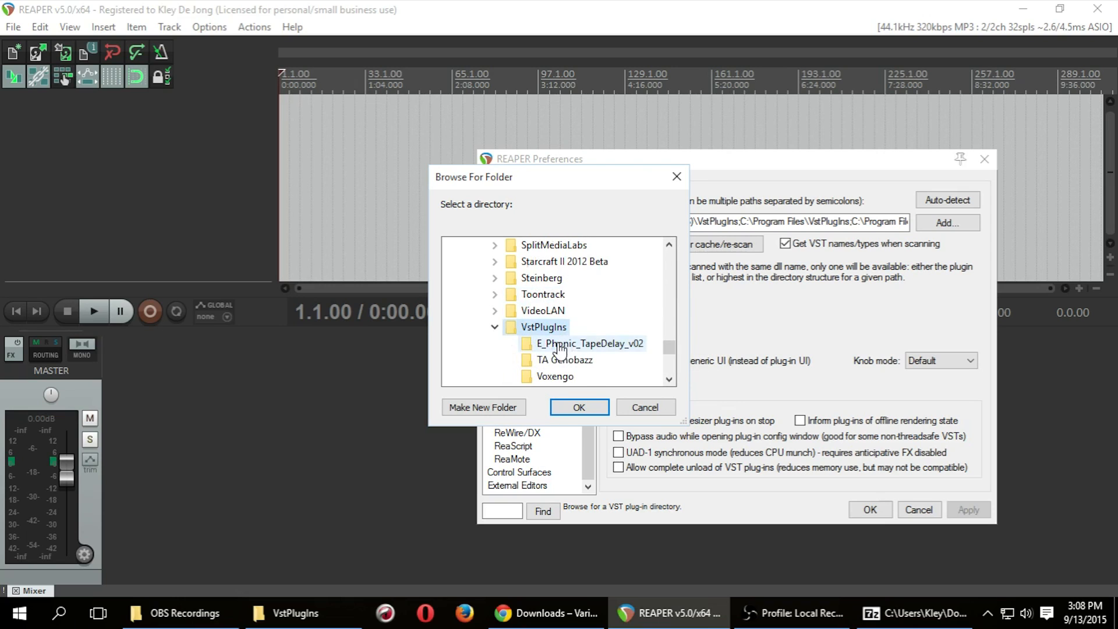
{"action": "left_click", "coordinate": [579, 407]}
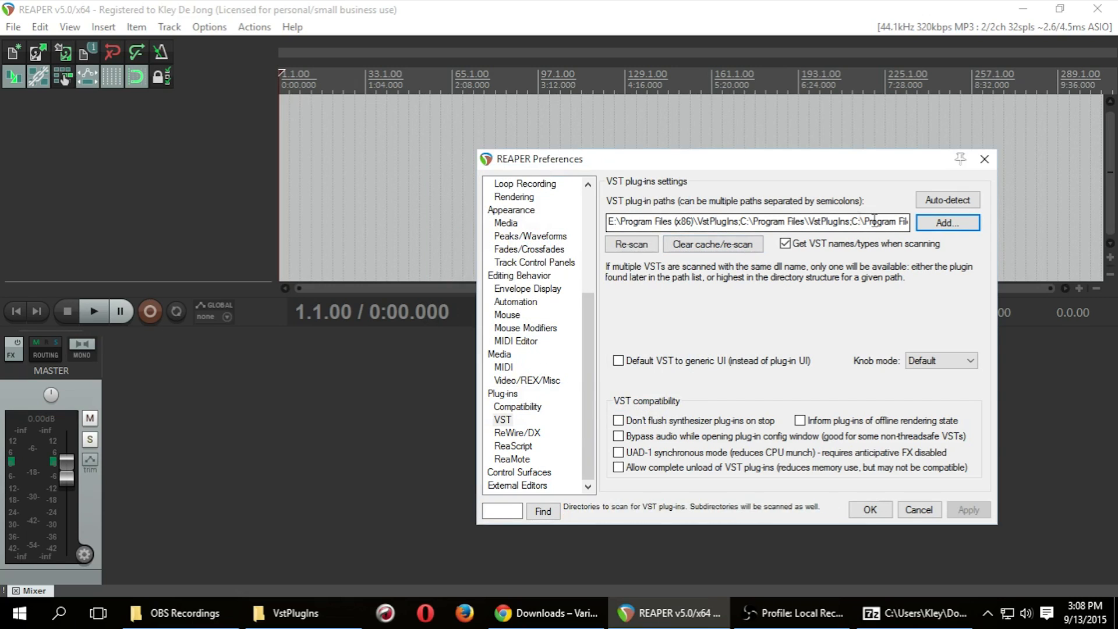
{"action": "mouse_move", "coordinate": [711, 243]}
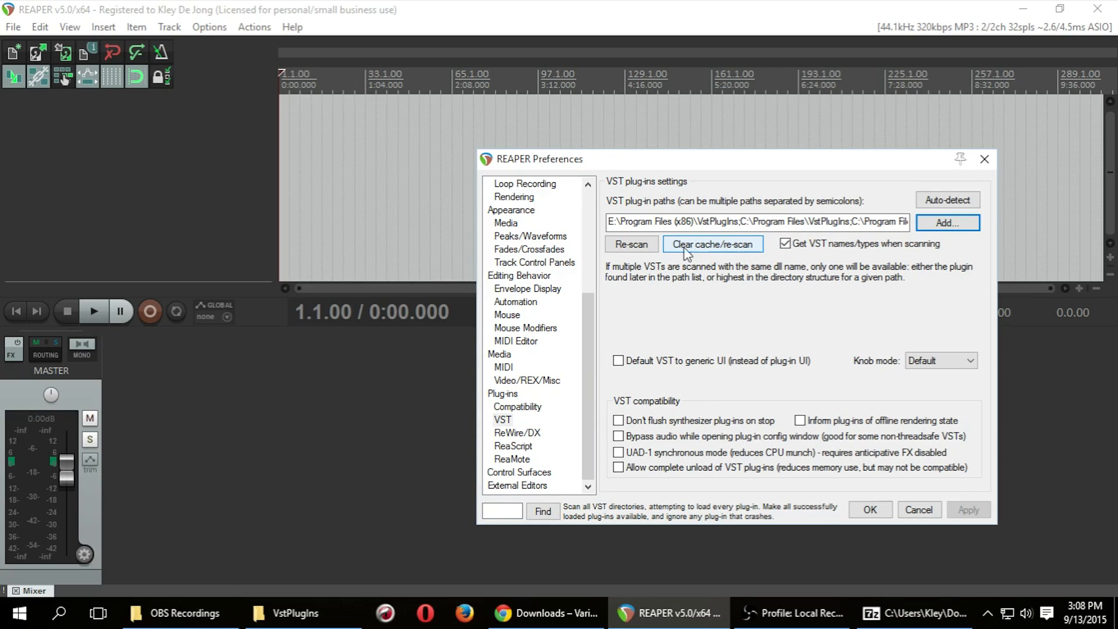
{"action": "mouse_move", "coordinate": [724, 250]}
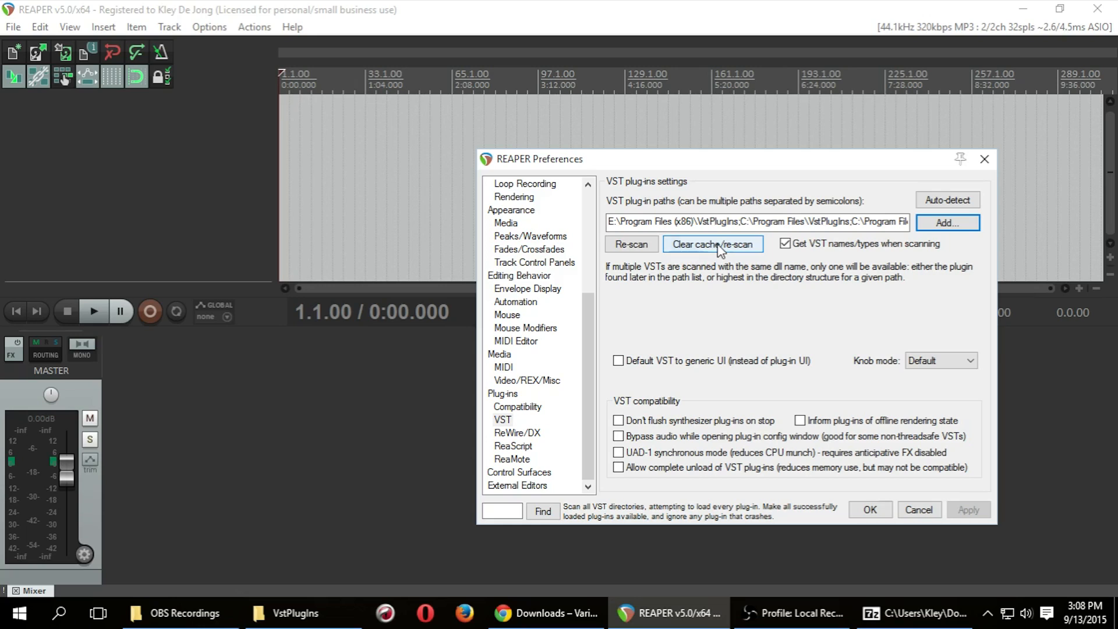
Step: Clear the plug-in cache, rescan the folders and confirm the Preferences
{"action": "left_click", "coordinate": [711, 243]}
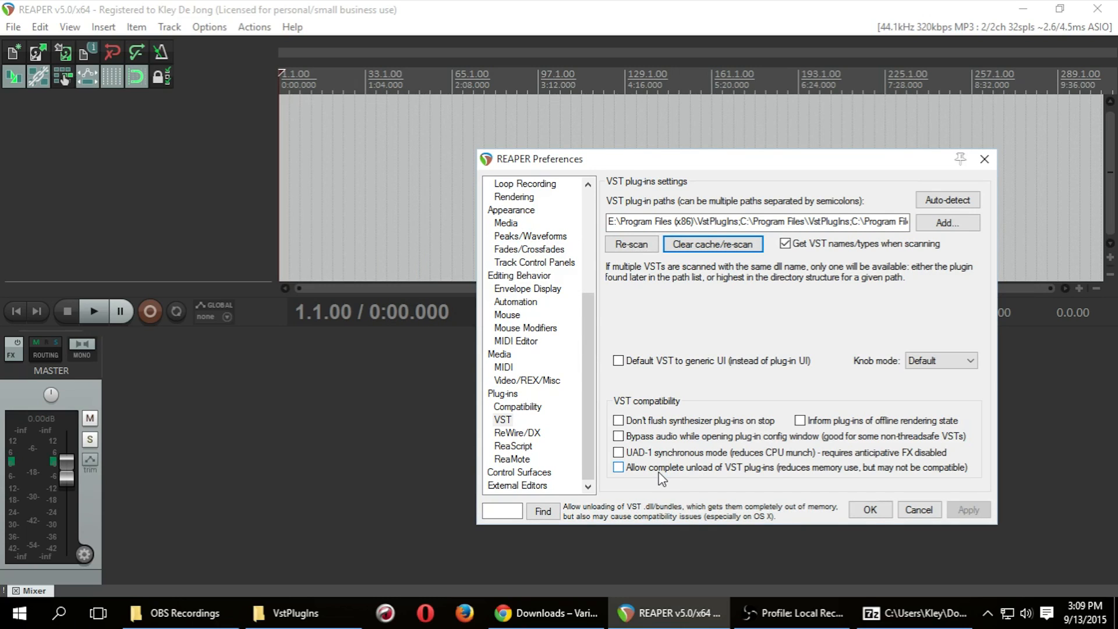
{"action": "left_click", "coordinate": [868, 508]}
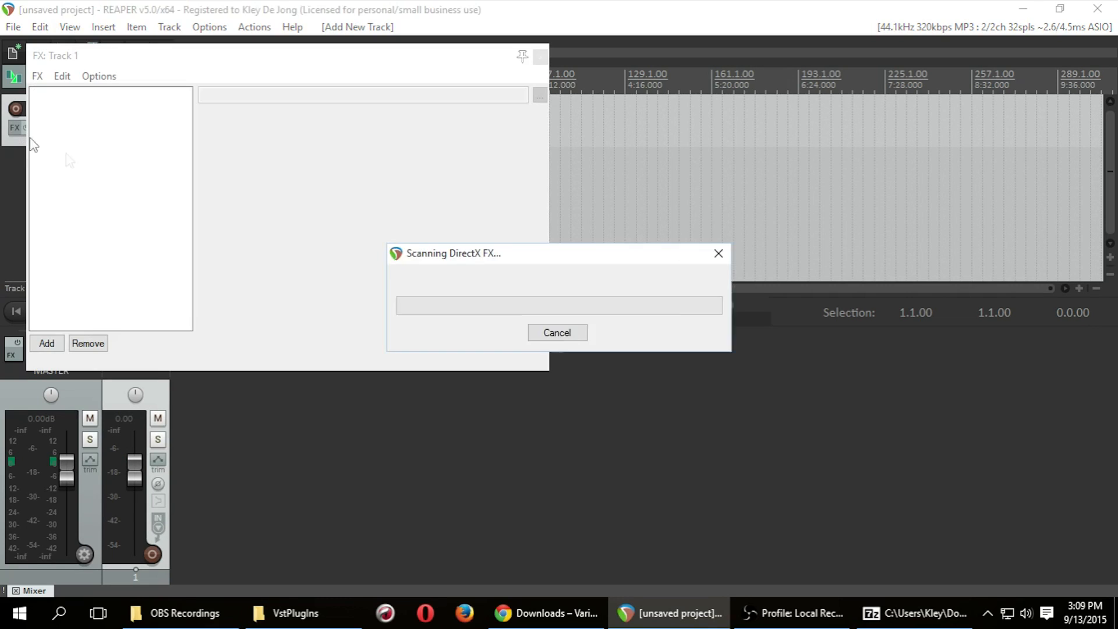
Step: Check NastyDLAmkII.dll in the VstPlugins folder and return to Track 1's Add FX list
{"action": "left_click", "coordinate": [547, 612]}
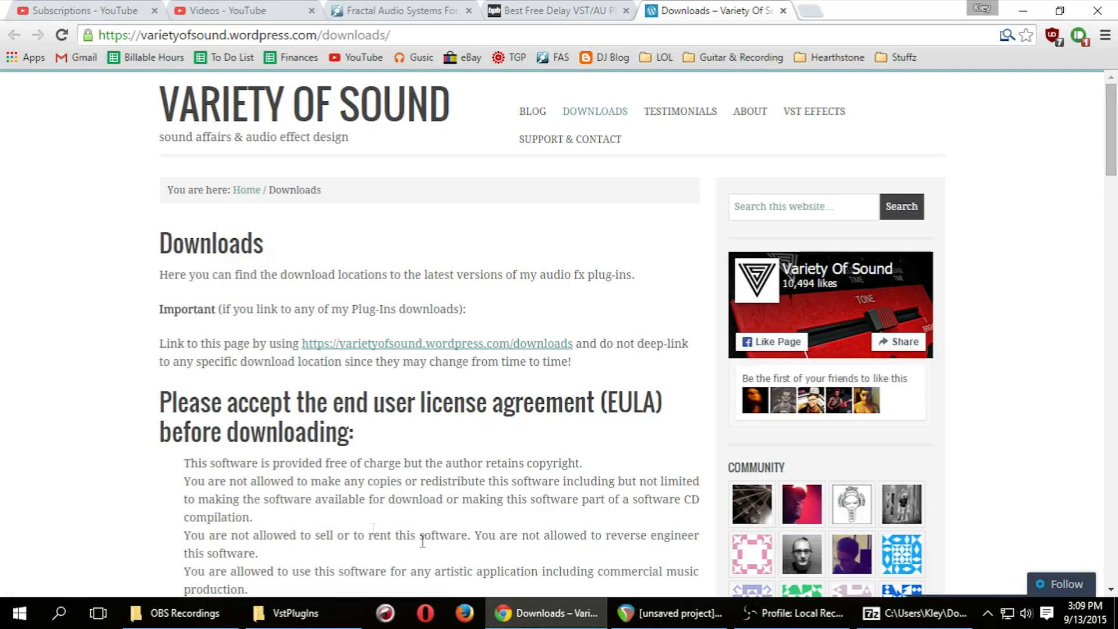
{"action": "scroll", "scroll_direction": "down", "scroll_amount": 3}
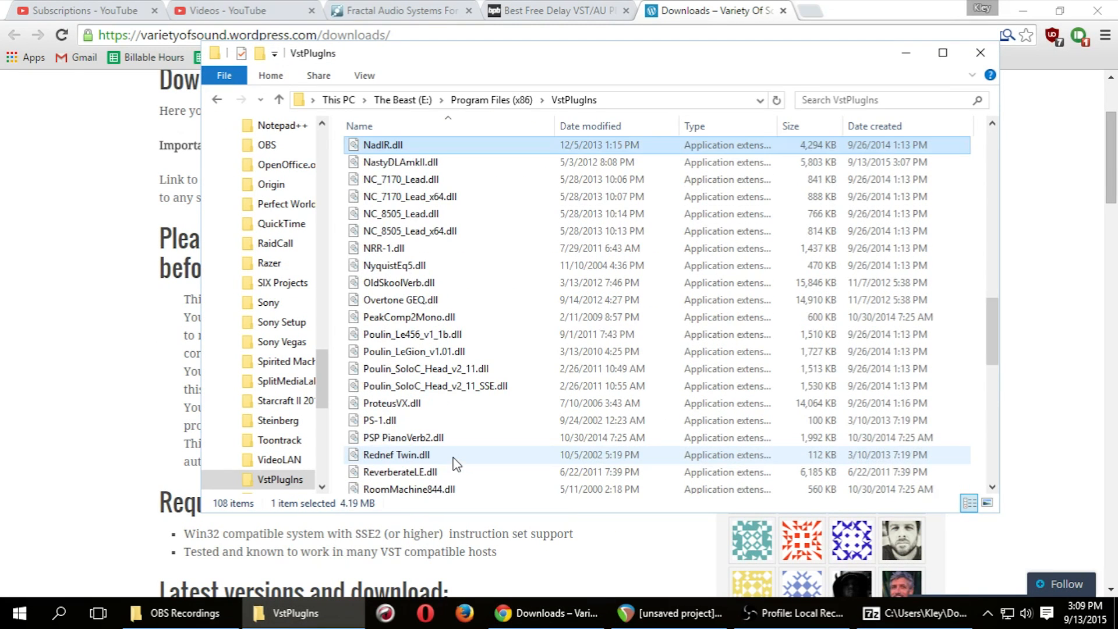
{"action": "left_click", "coordinate": [399, 162]}
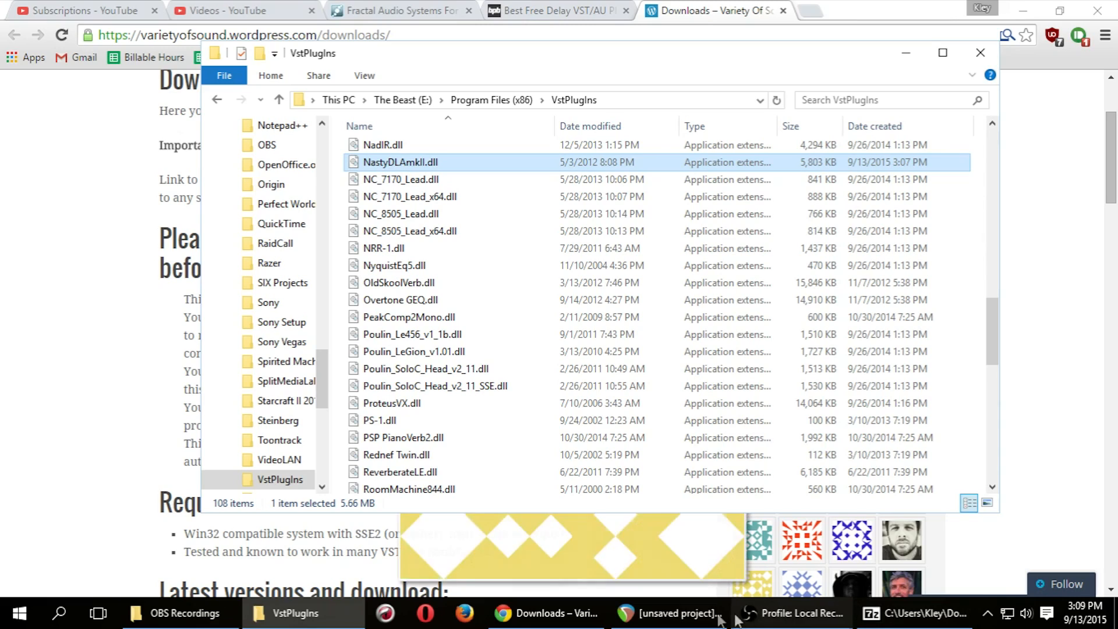
{"action": "left_click", "coordinate": [671, 614]}
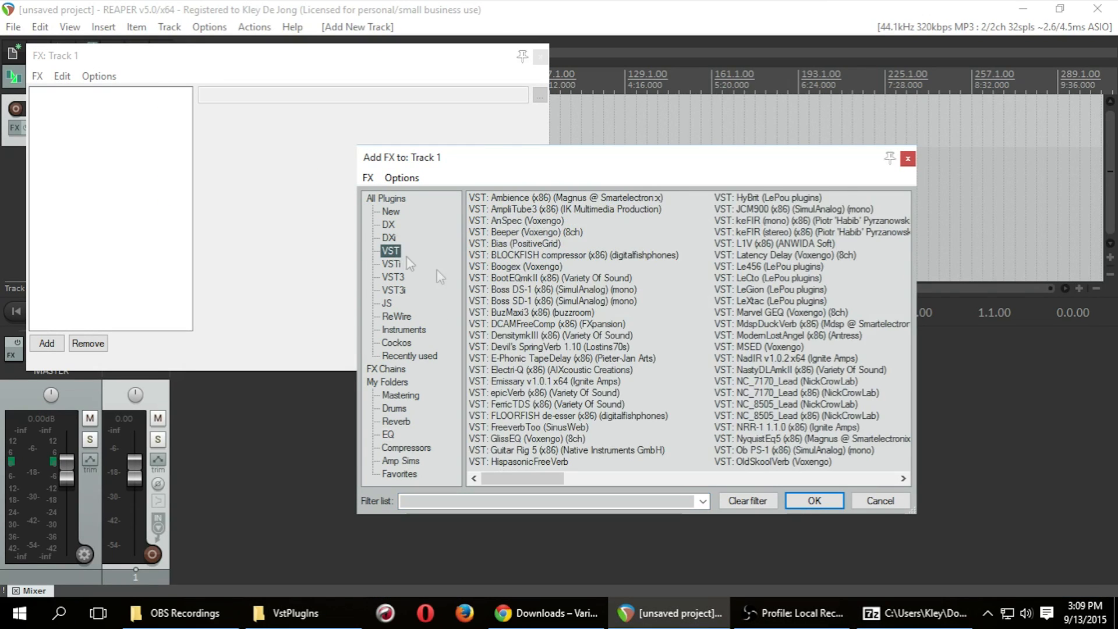
{"action": "scroll", "scroll_direction": "down", "scroll_amount": 3}
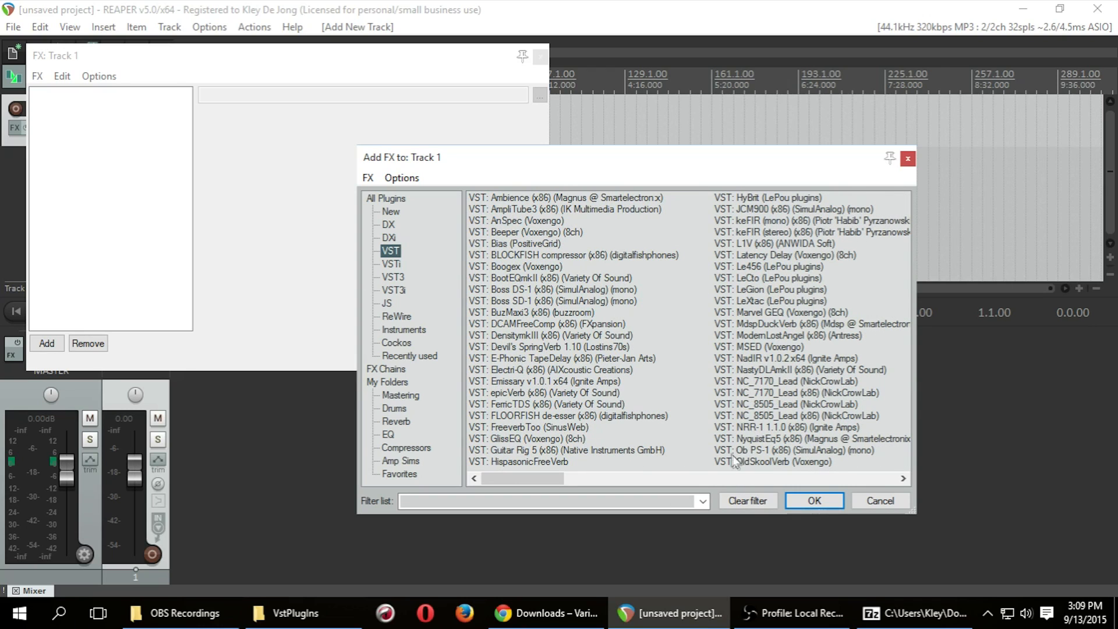
Step: Load NastyDLAmkII (Variety Of Sound) onto Track 1's FX chain and close its windows
{"action": "left_click", "coordinate": [799, 369]}
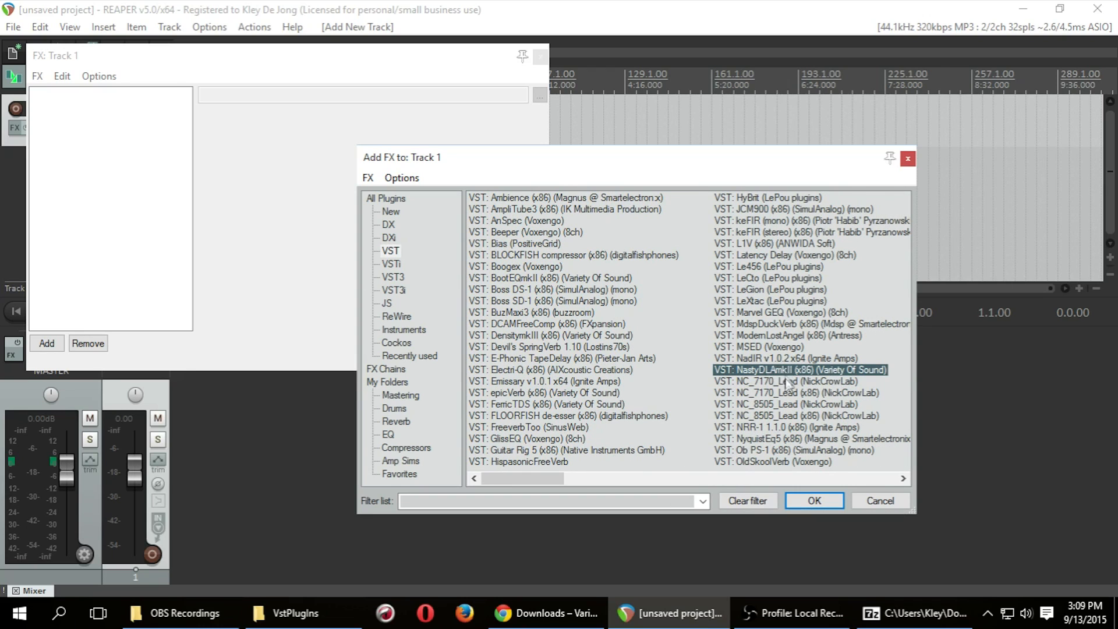
{"action": "left_click", "coordinate": [813, 499]}
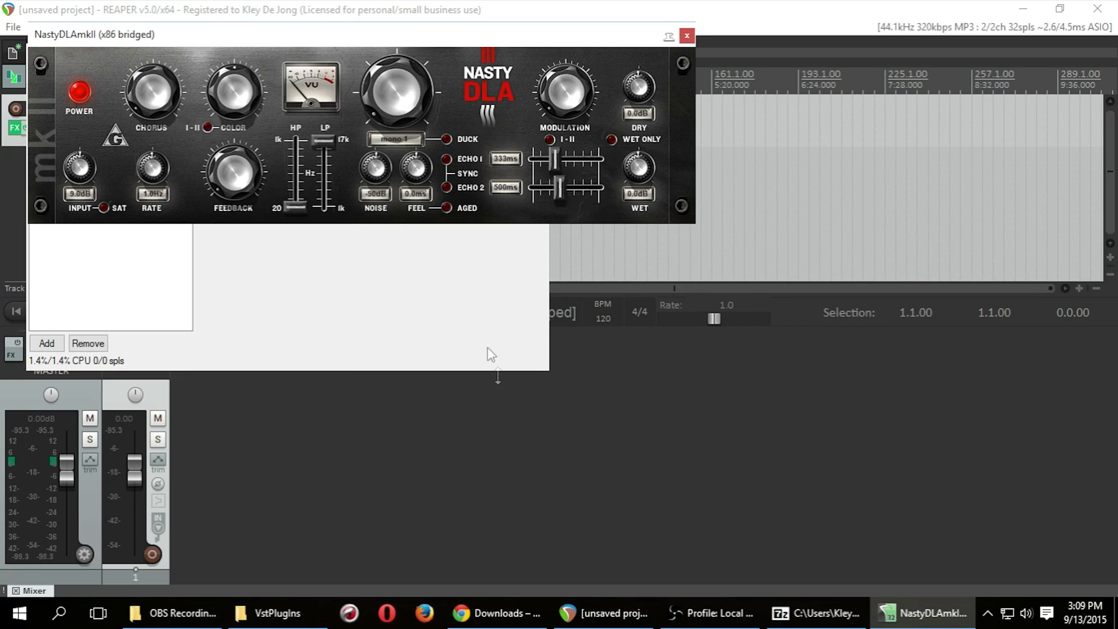
{"action": "left_click", "coordinate": [687, 36]}
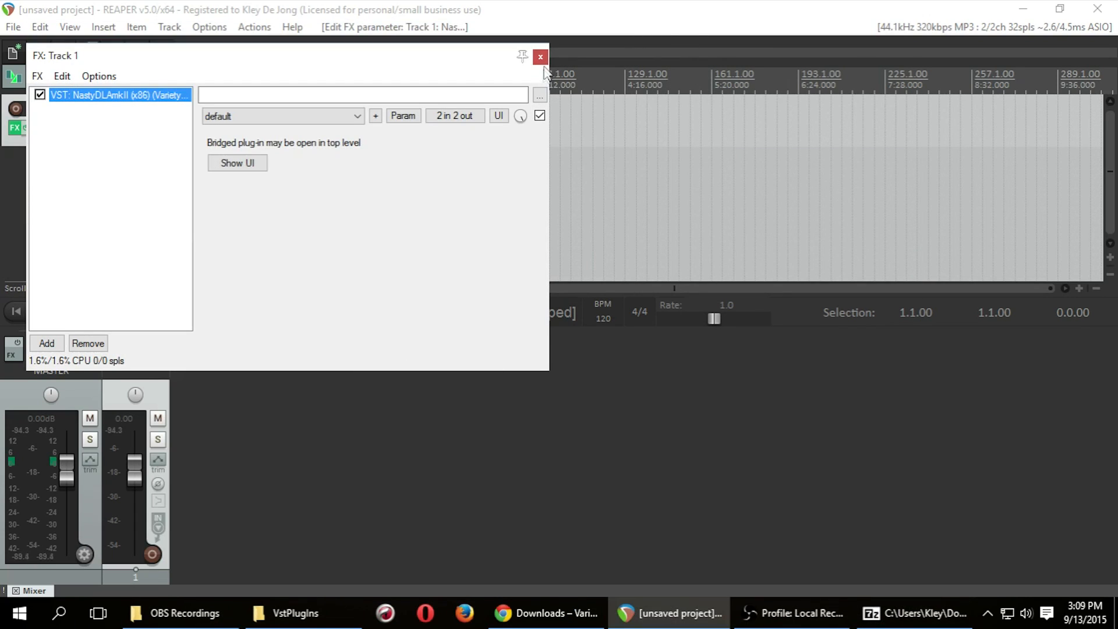
{"action": "left_click", "coordinate": [539, 56]}
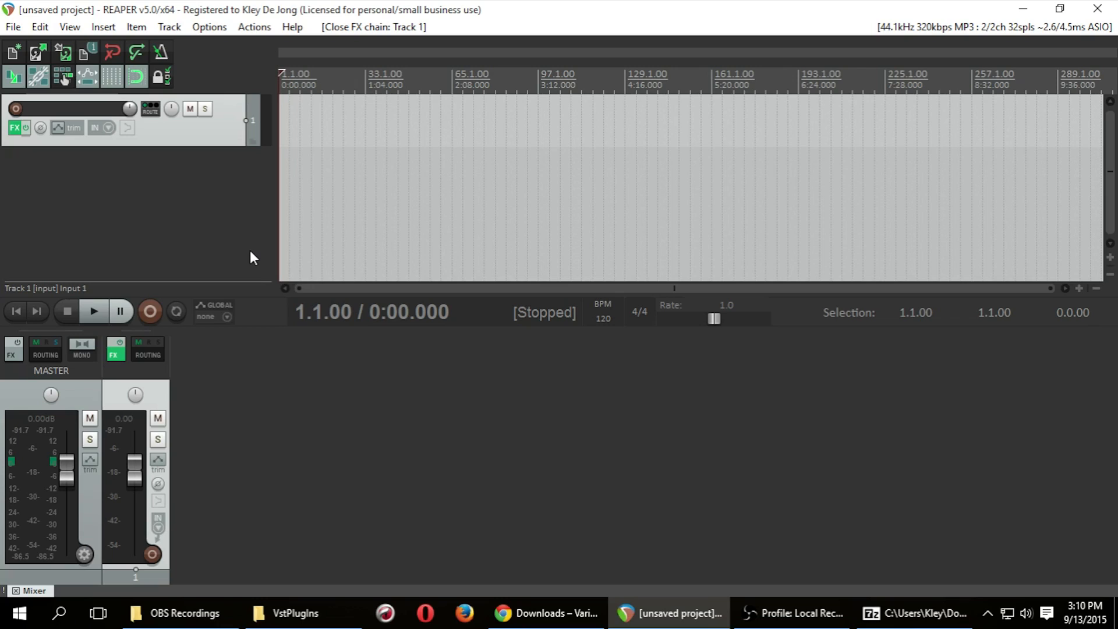
{"action": "mouse_move", "coordinate": [403, 534]}
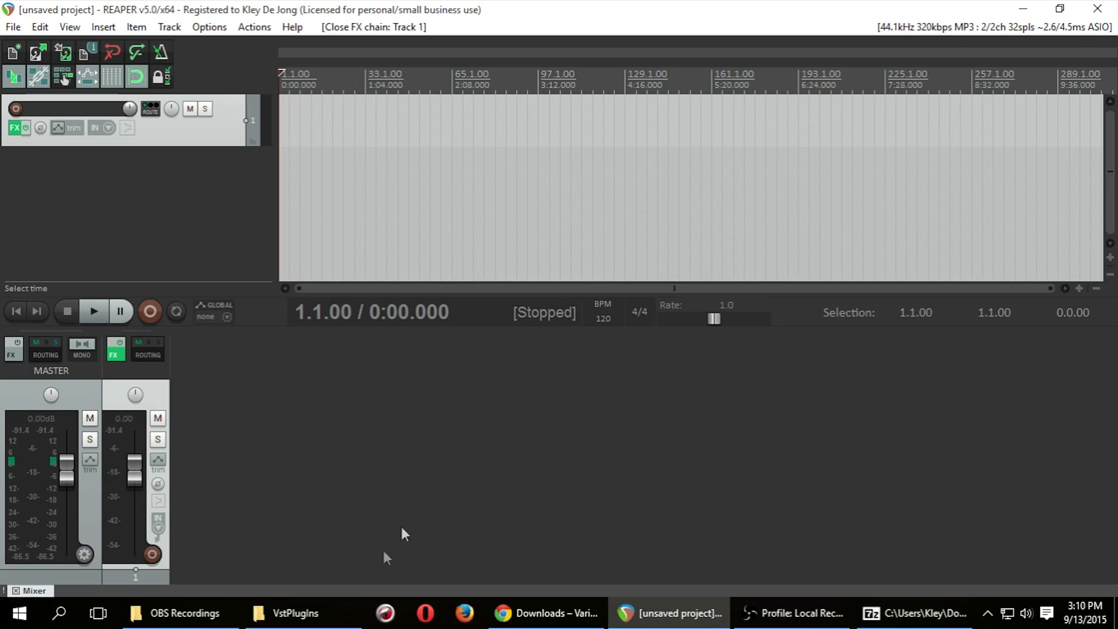
{"action": "left_click", "coordinate": [293, 612]}
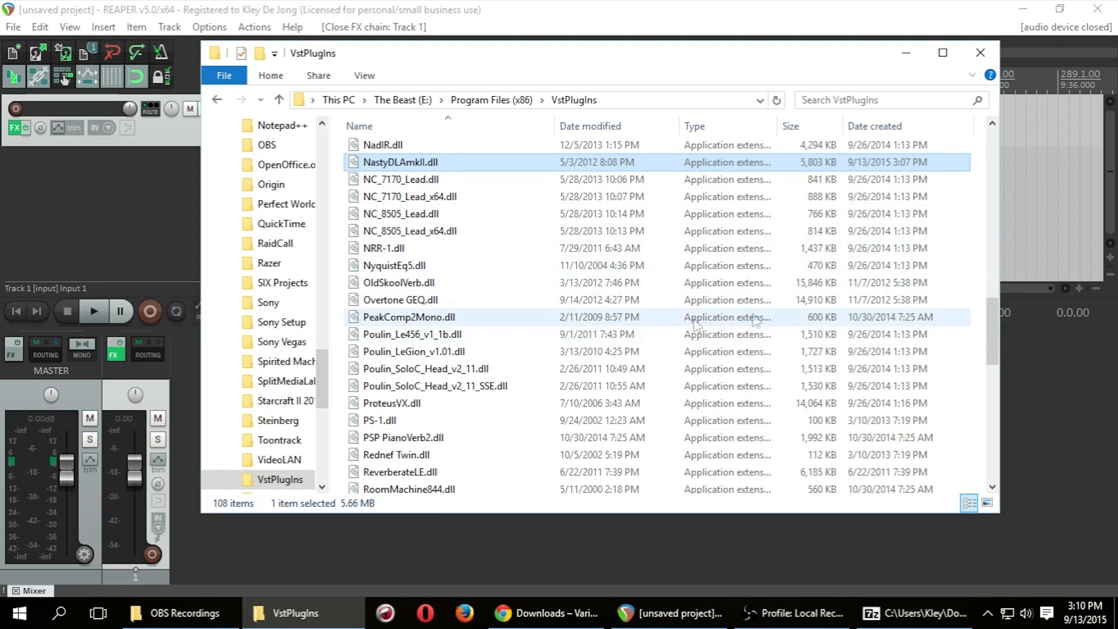
{"action": "mouse_move", "coordinate": [996, 340]}
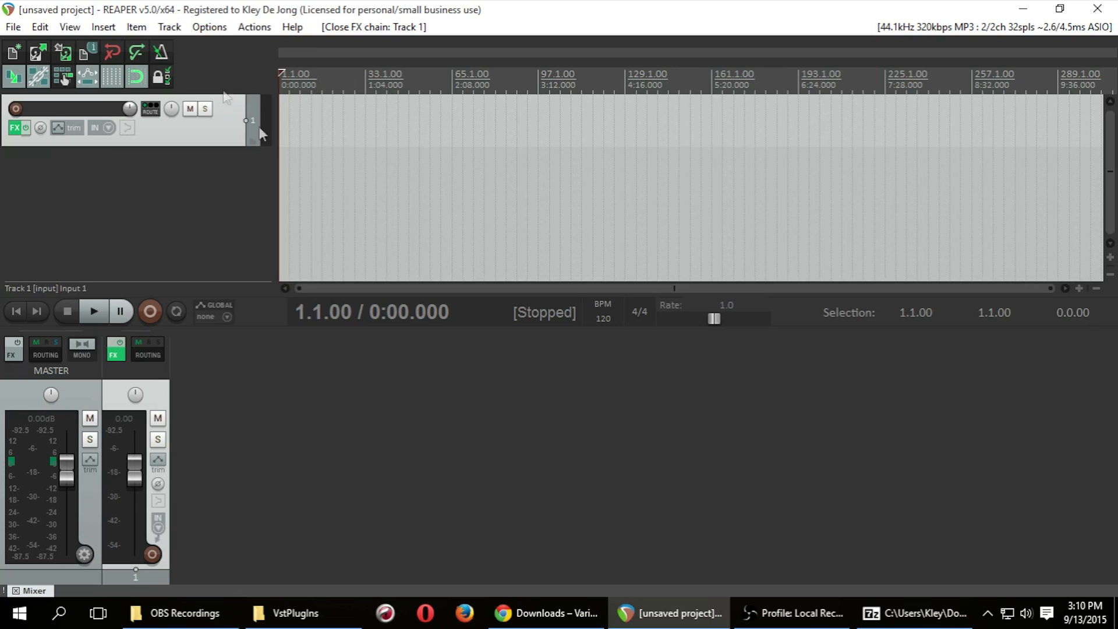
{"action": "mouse_move", "coordinate": [527, 409]}
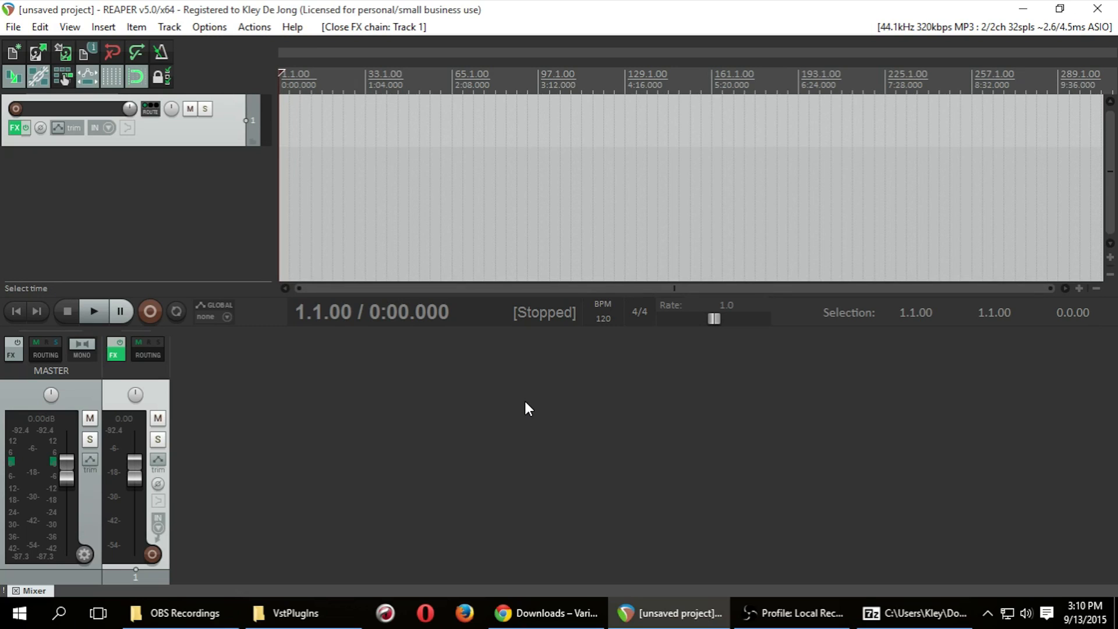
{"action": "mouse_move", "coordinate": [733, 447]}
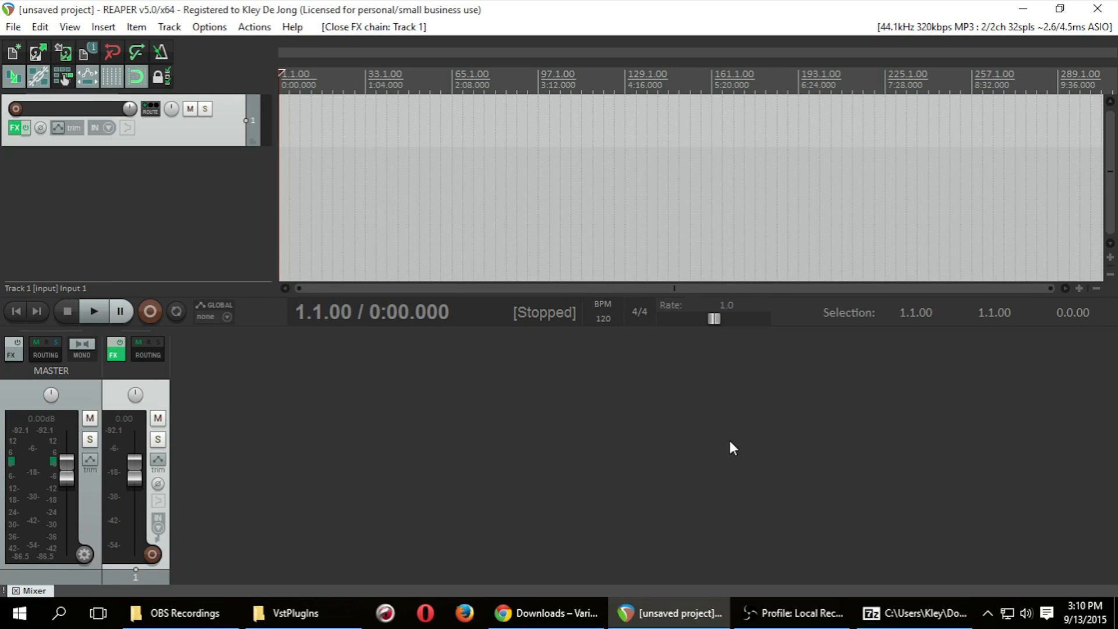